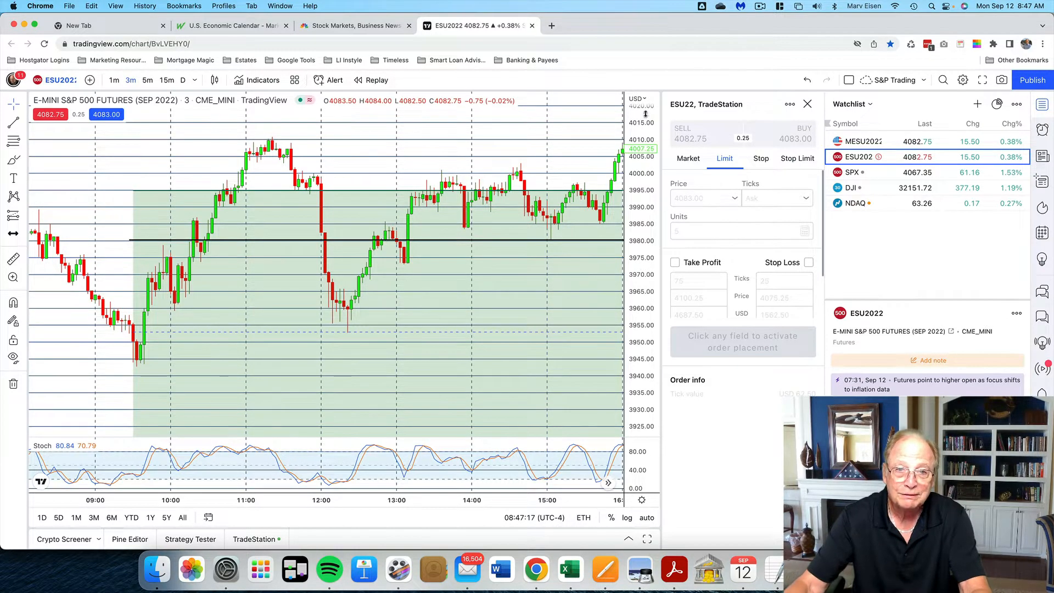
mouse_move(441, 146)
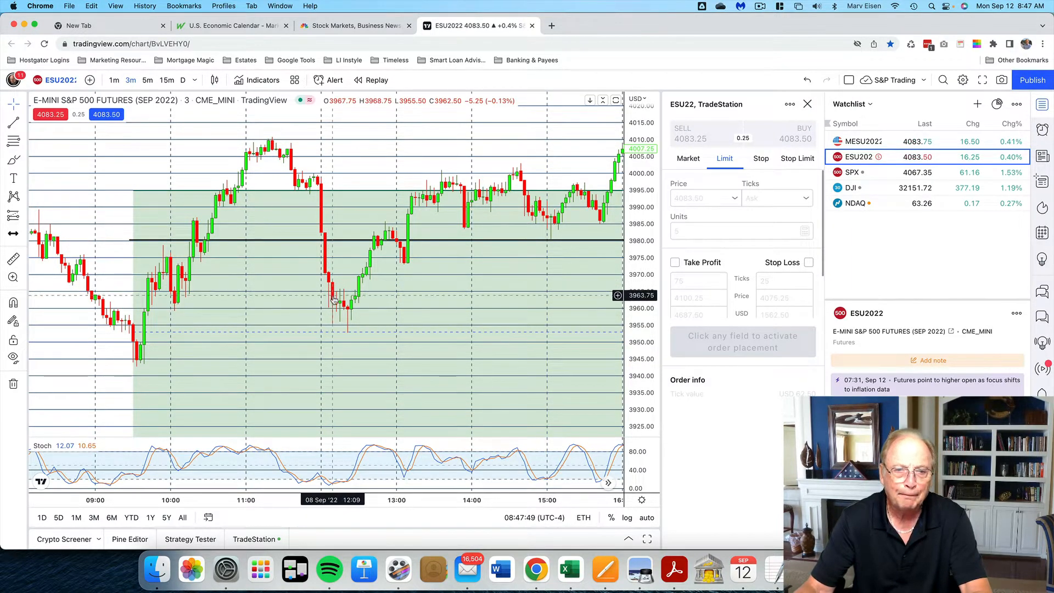
mouse_move(334, 325)
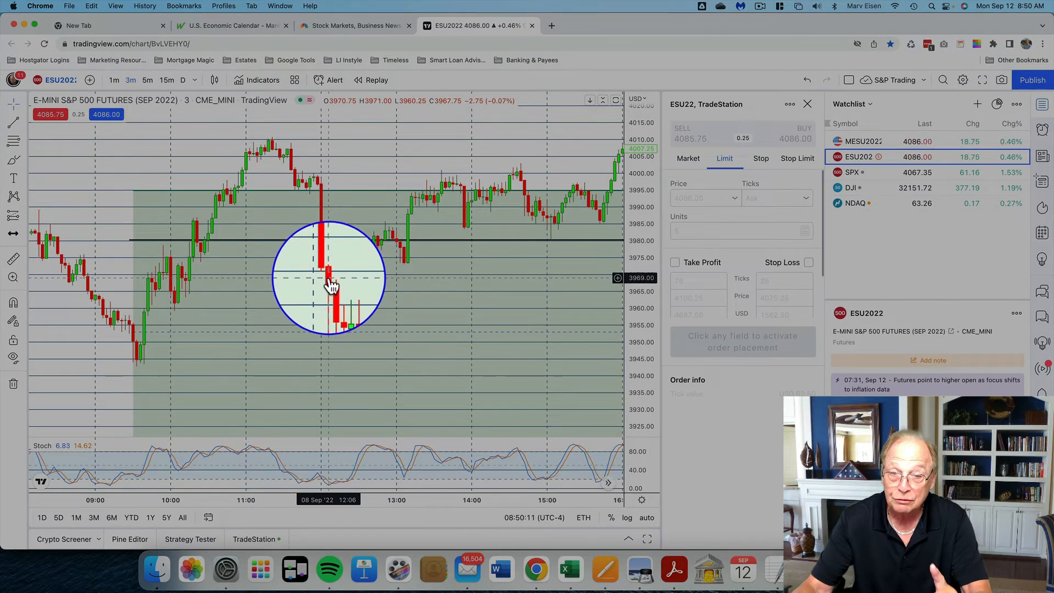
mouse_move(336, 289)
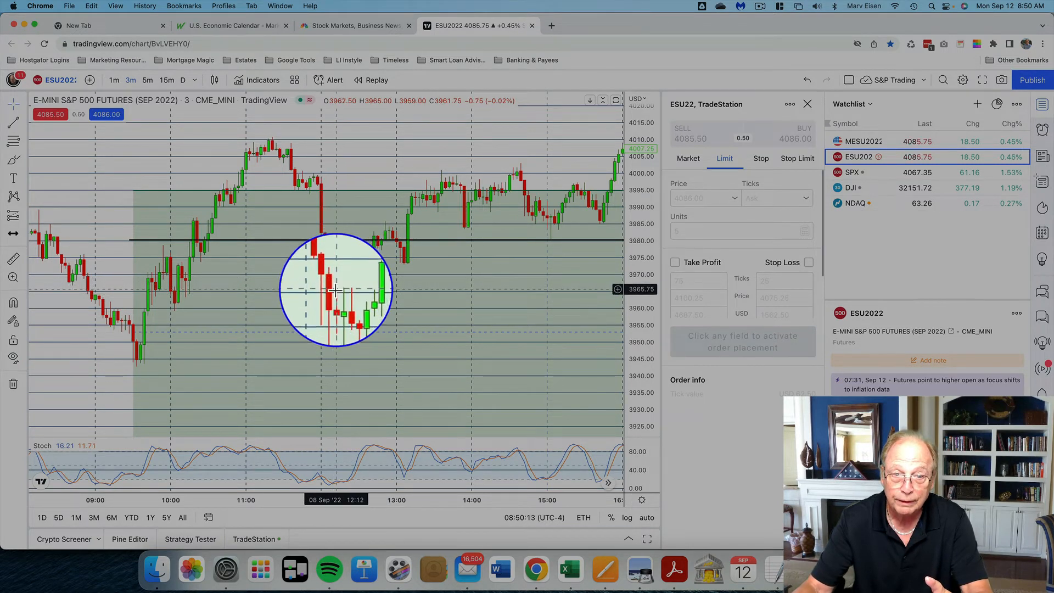
mouse_move(346, 310)
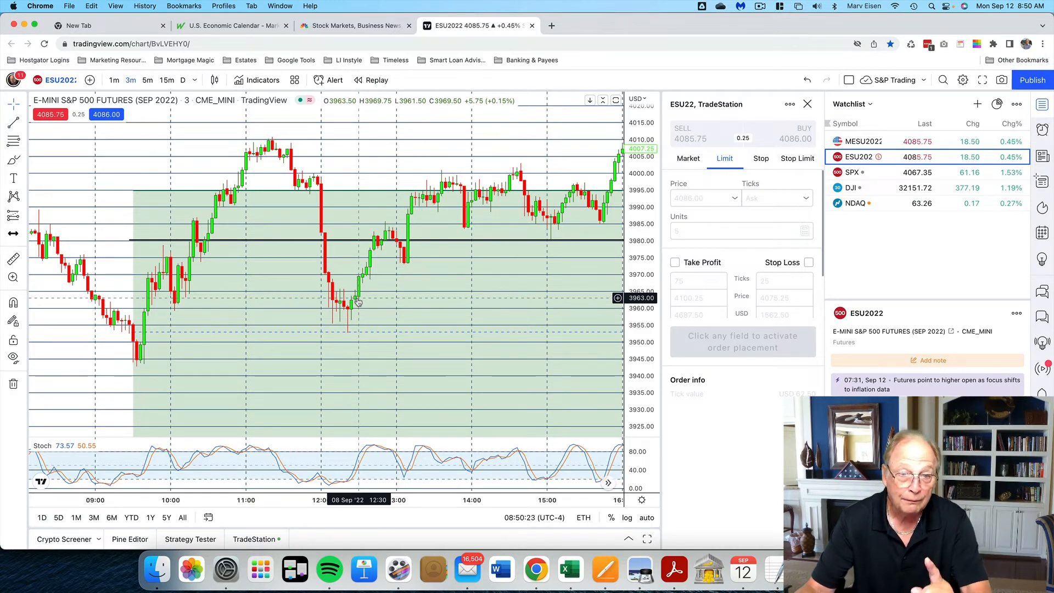
mouse_move(348, 310)
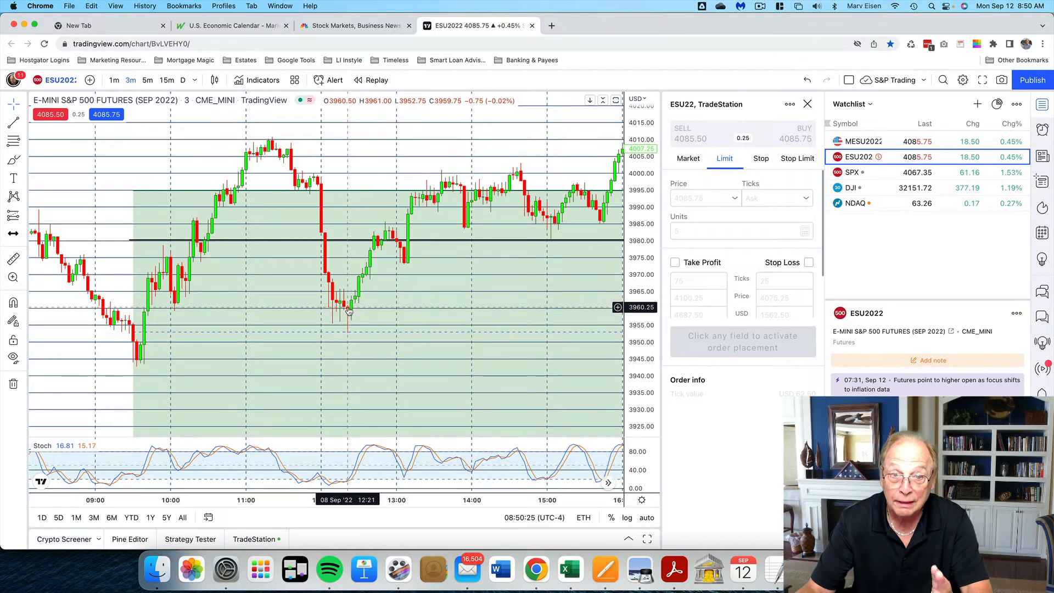